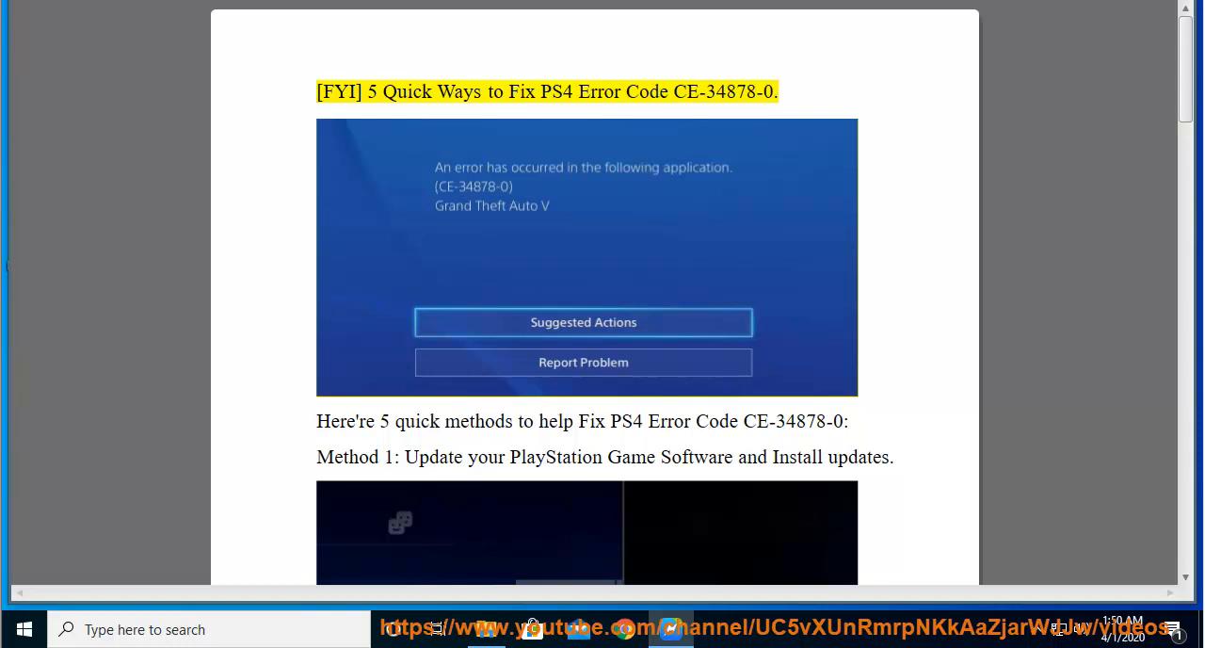
Step: Start Read Aloud at the article title and follow it down through Methods 1 and 2 to the update-path hint
double_click(556, 92)
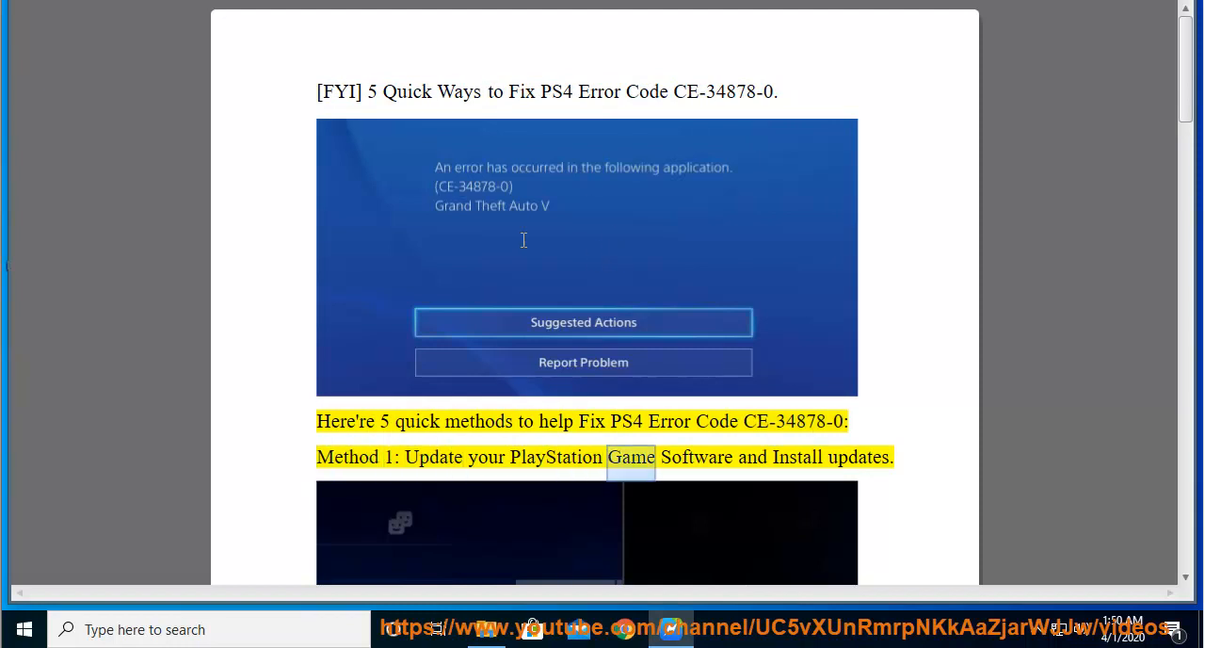
scroll("down", 3)
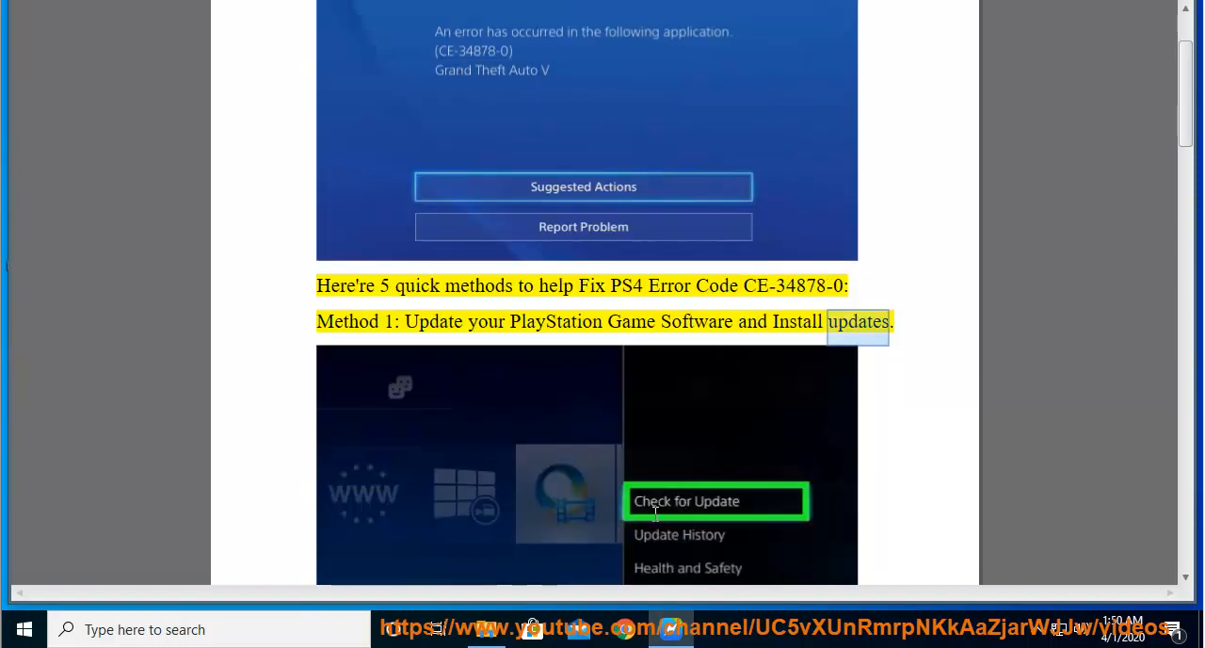
scroll("down", 3)
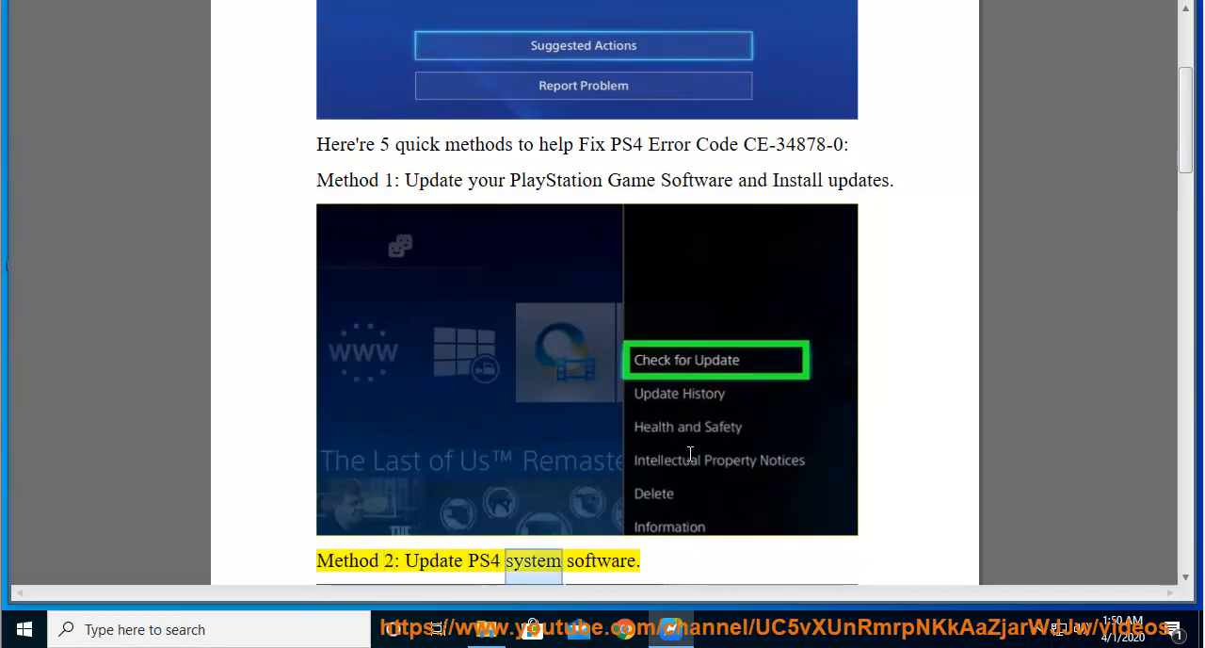
scroll("down", 3)
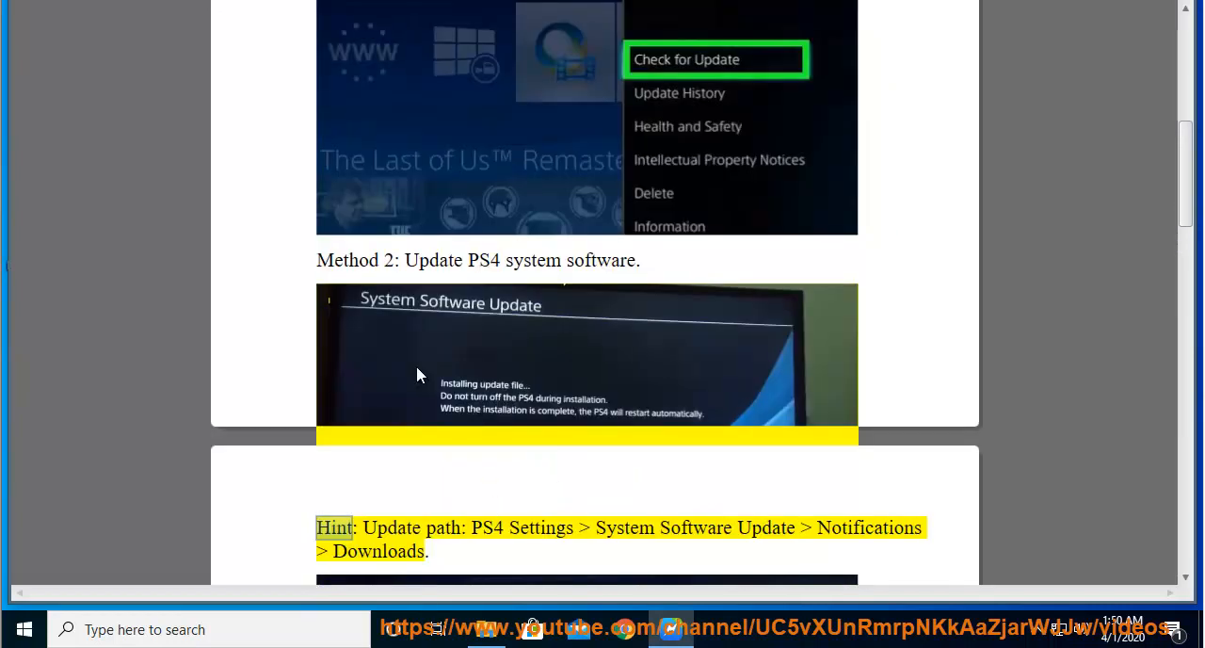
Step: Follow the read-aloud down through Methods 3, 4 and 5 and the resolution hint until Method 6, contacting PS4 Support, is reached
scroll("down", 3)
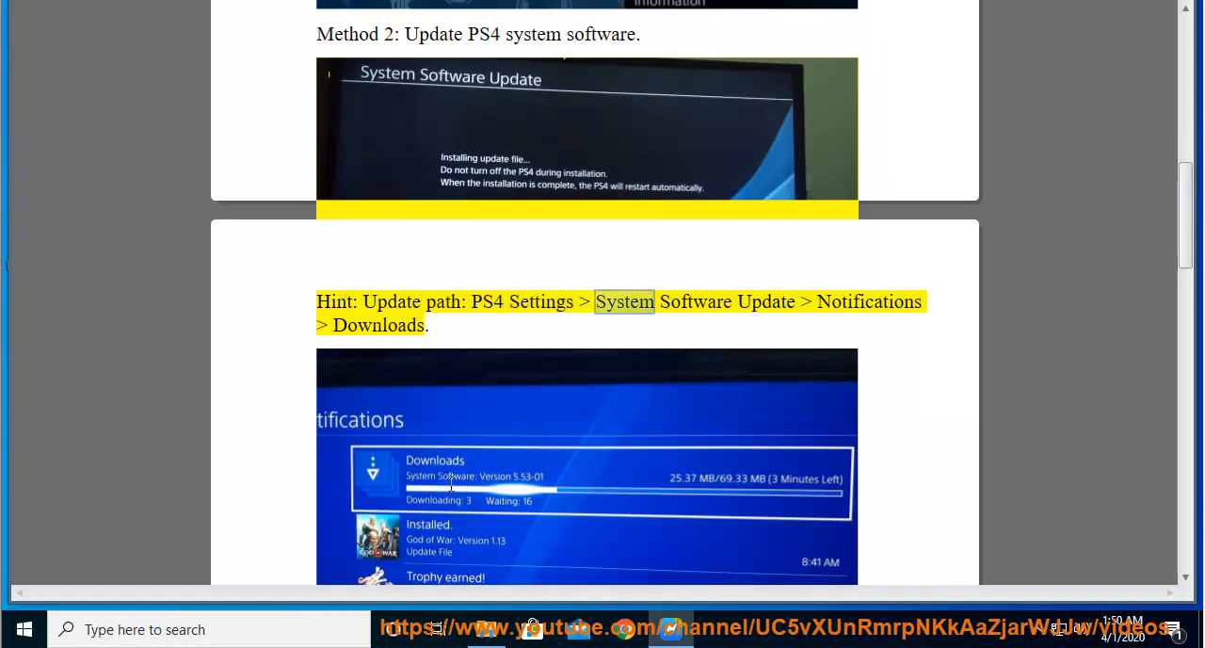
scroll("down", 3)
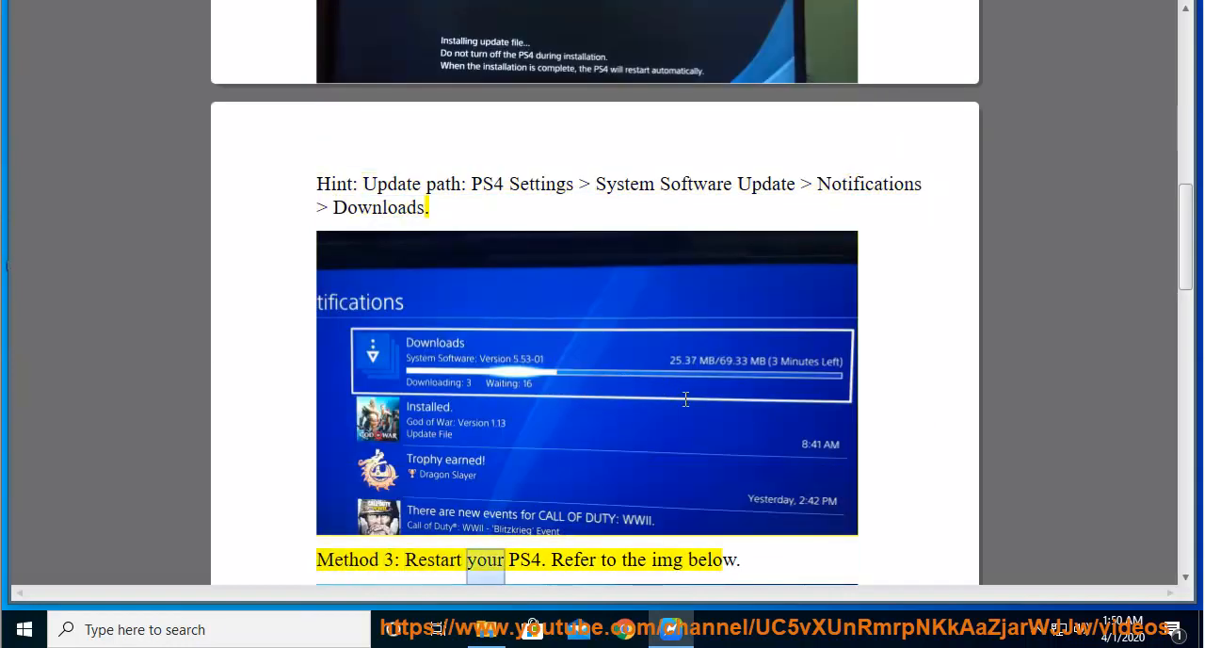
scroll("down", 3)
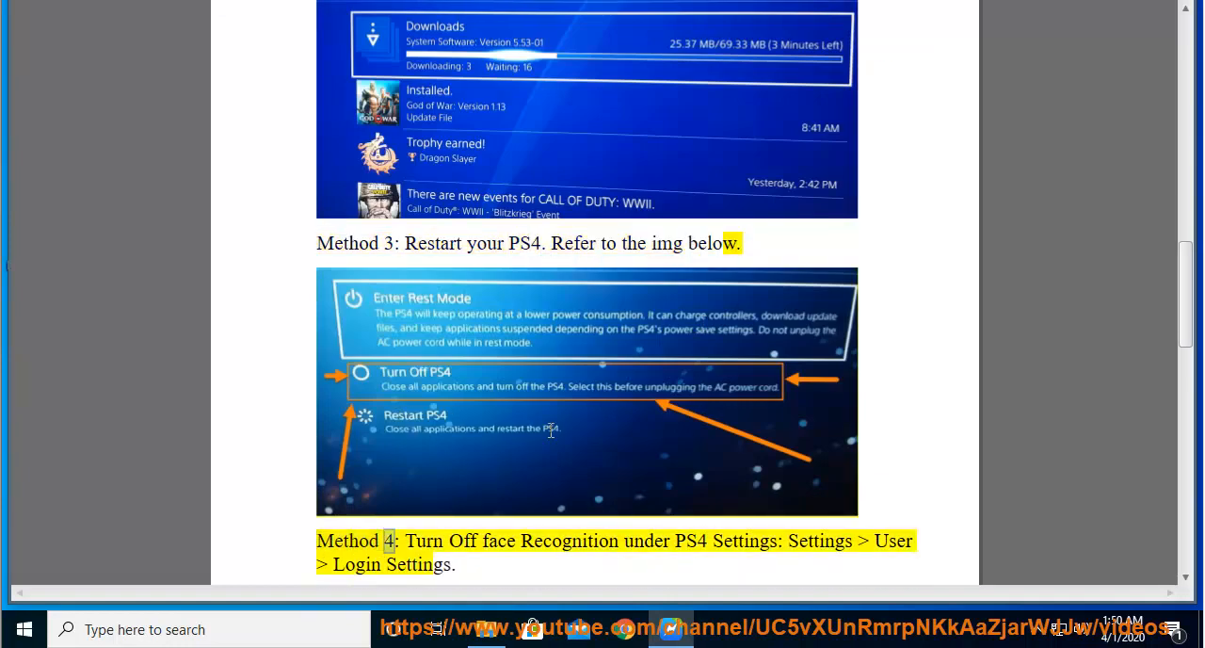
scroll("down", 3)
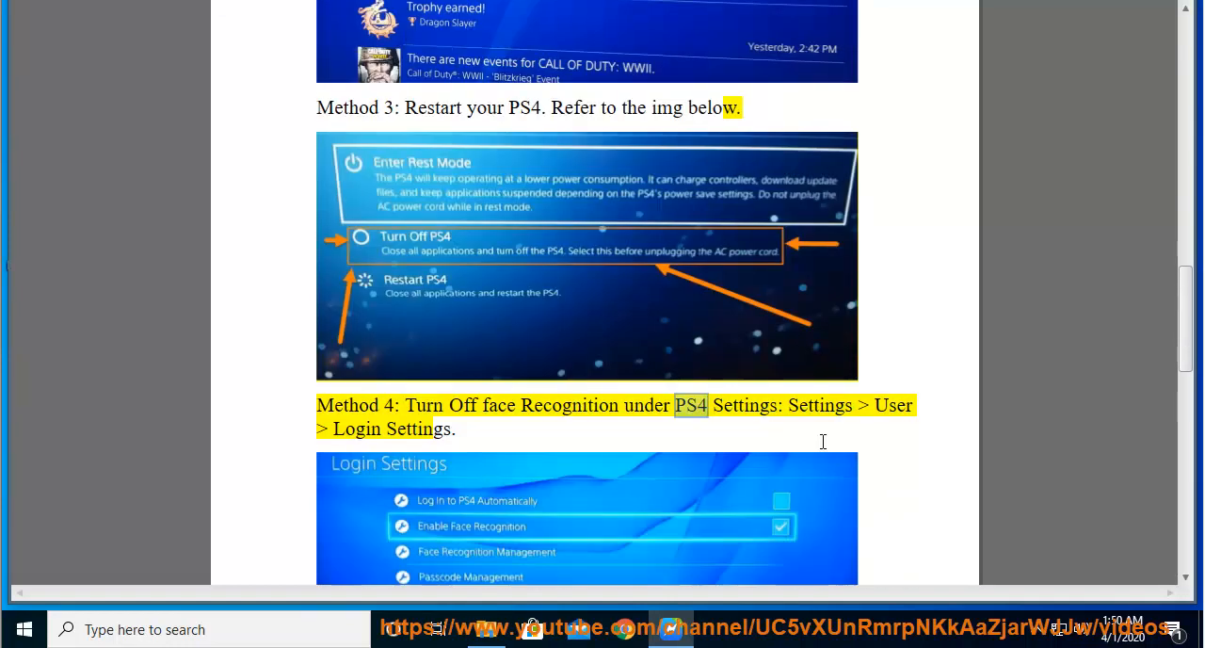
scroll("down", 3)
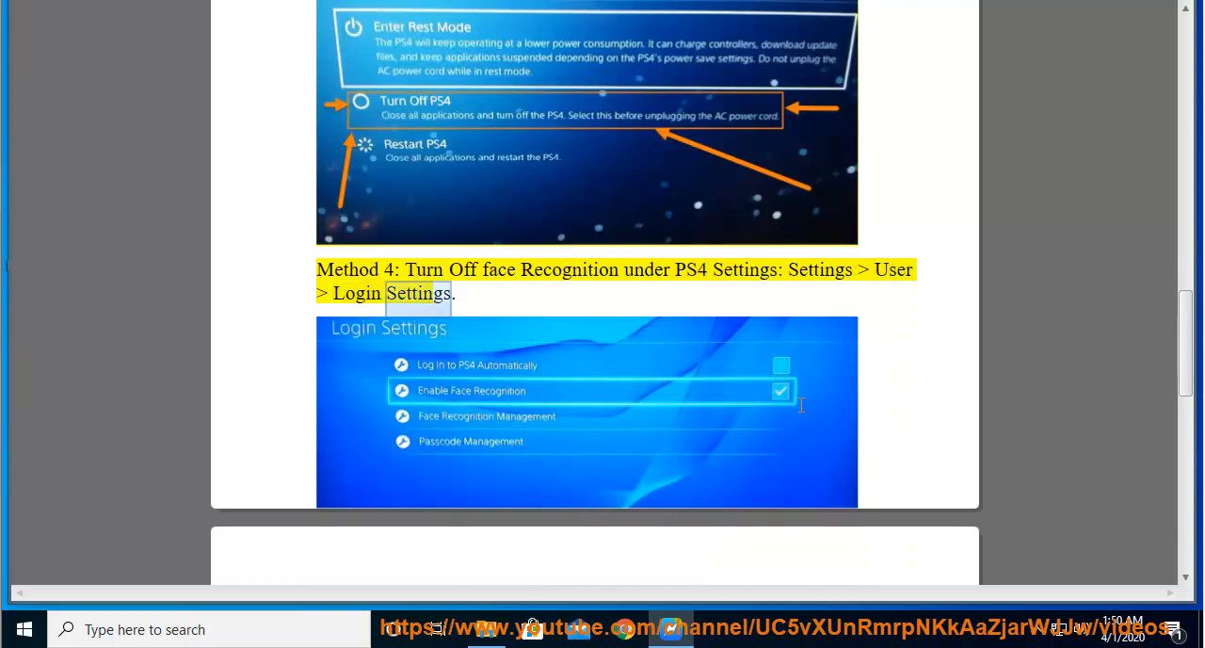
scroll("down", 3)
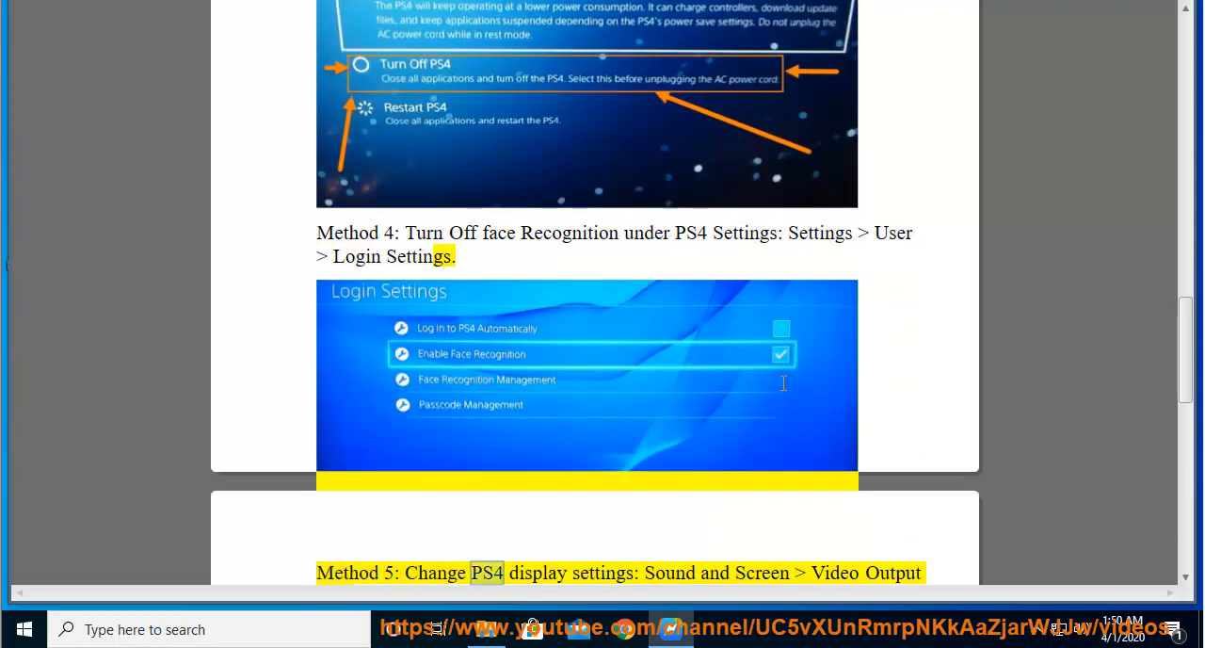
scroll("down", 3)
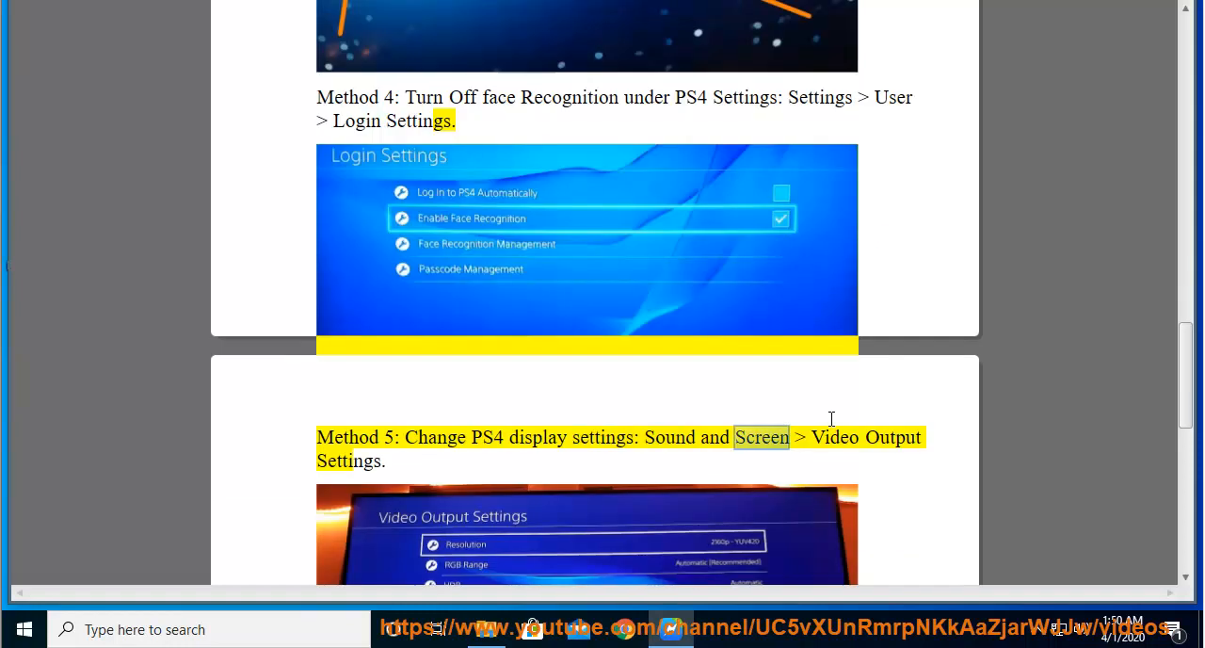
scroll("down", 3)
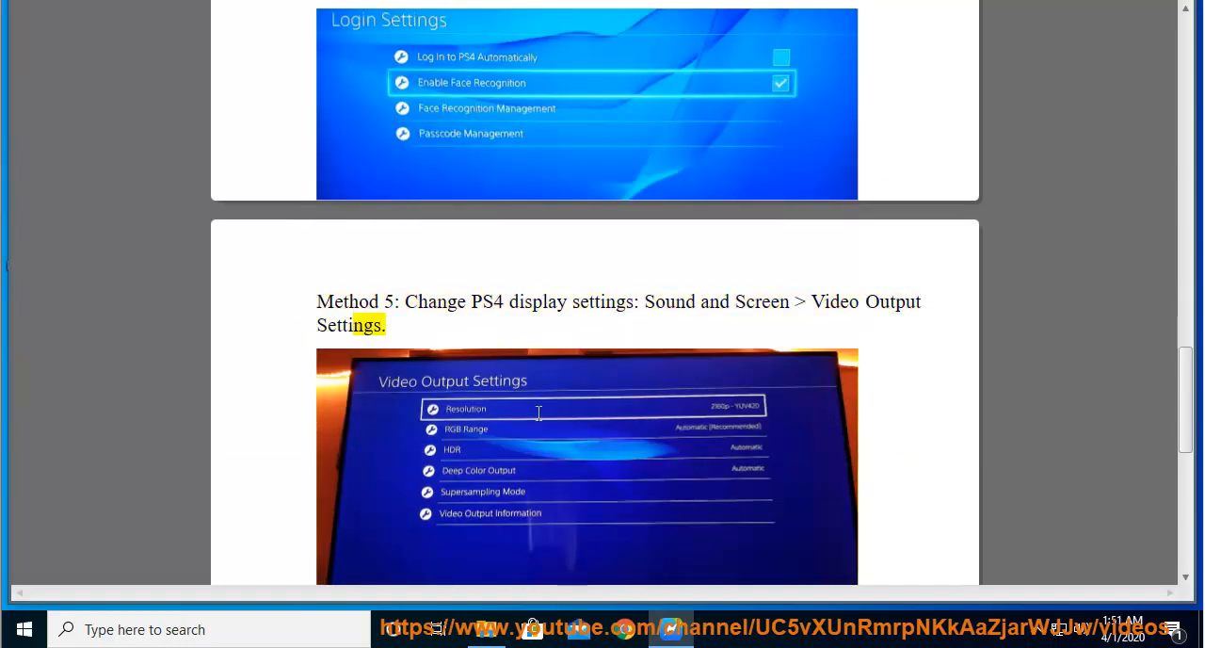
scroll("down", 3)
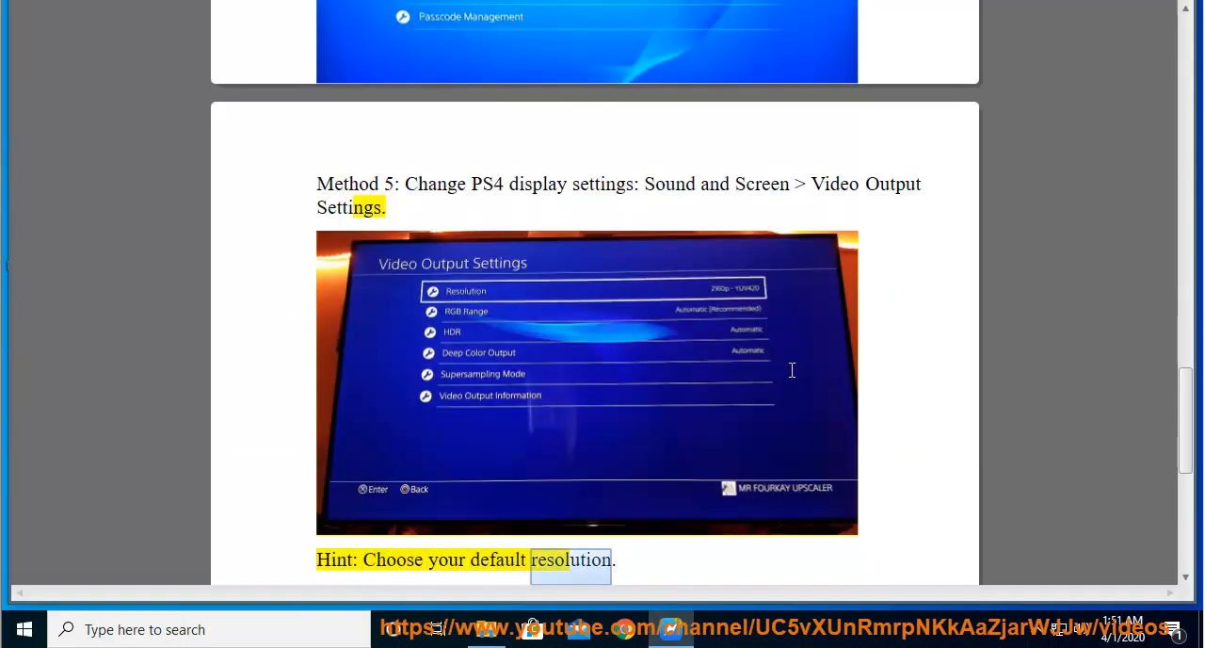
scroll("down", 3)
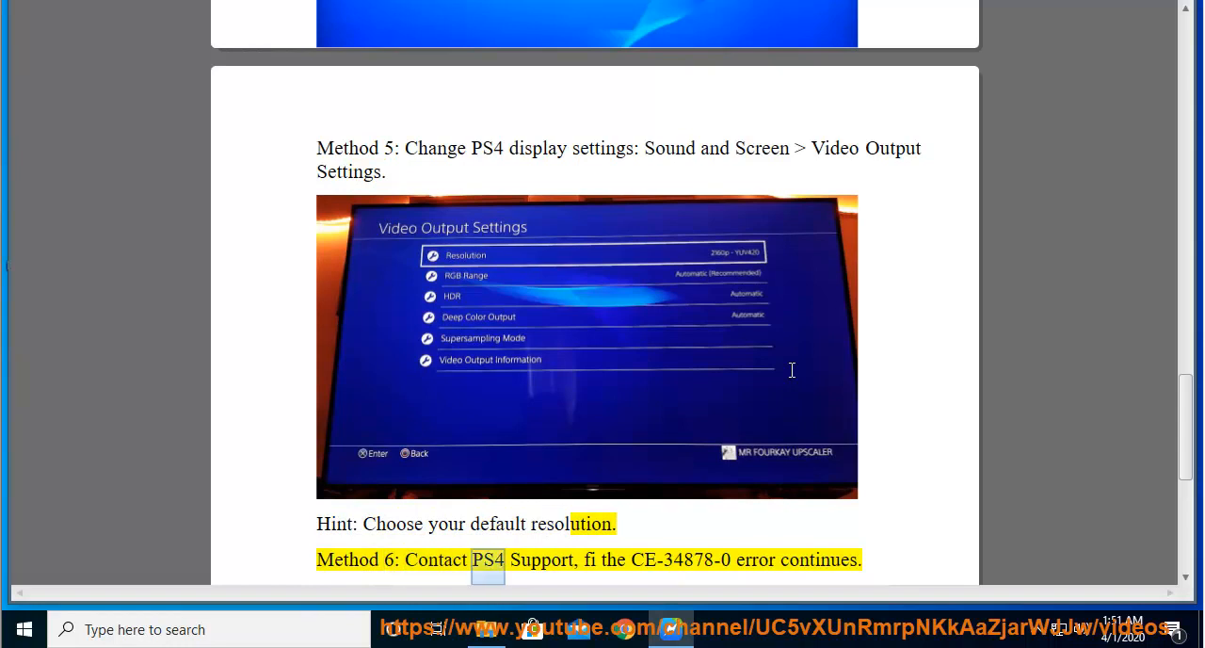
double_click(680, 560)
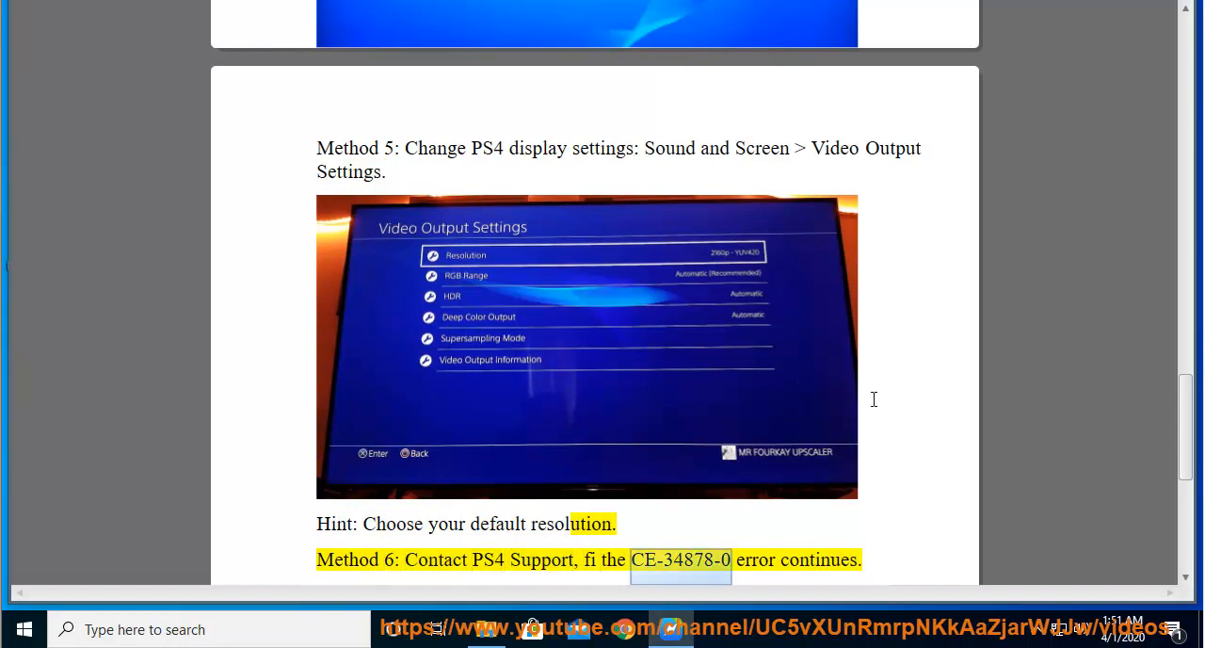